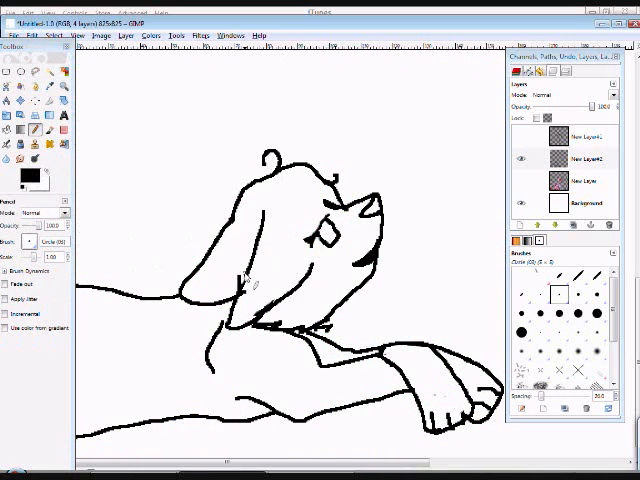
- Finish the lying wolf's black outline and fit the whole drawing in the window
{"action": "left_click", "coordinate": [232, 288]}
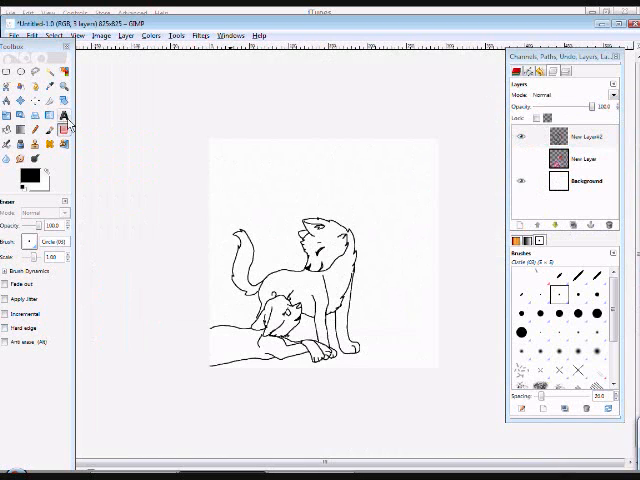
- Paint a first light blue shading patch on the standing wolf's front leg
{"action": "left_click", "coordinate": [32, 36]}
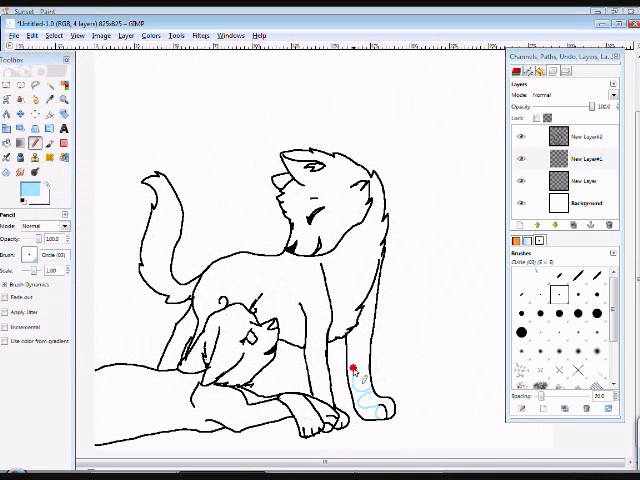
- Paint blue shadow shapes over both wolves and darken the shadow colour
{"action": "left_click_drag", "start_coordinate": [364, 370], "coordinate": [384, 424]}
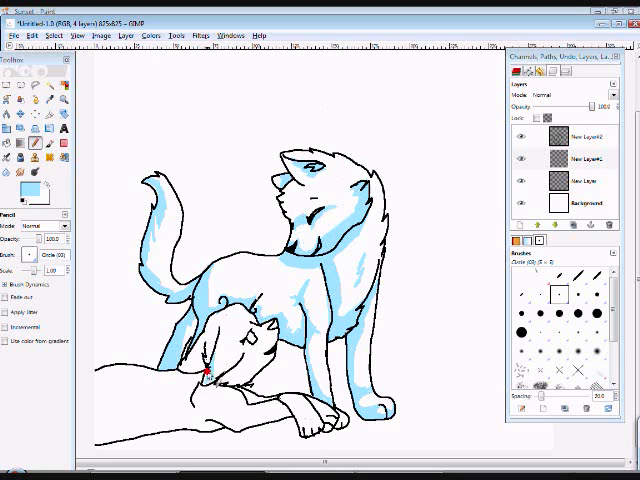
{"action": "left_click_drag", "start_coordinate": [204, 364], "coordinate": [230, 376]}
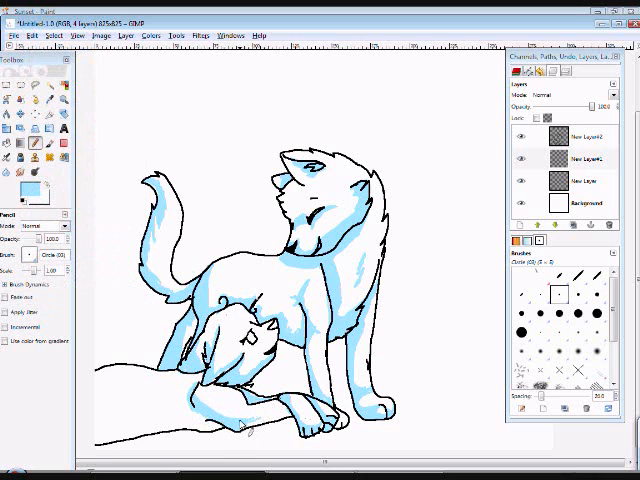
{"action": "left_click", "coordinate": [160, 416]}
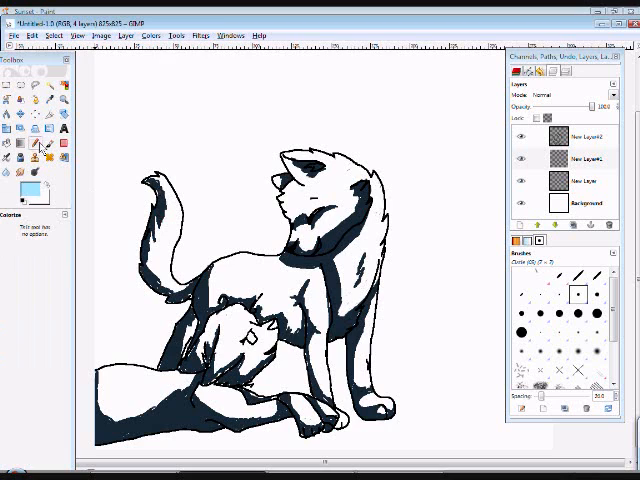
- Gaussian-blur the shadow layer into soft gray, then hide it to leave only lineart
{"action": "left_click", "coordinate": [32, 144]}
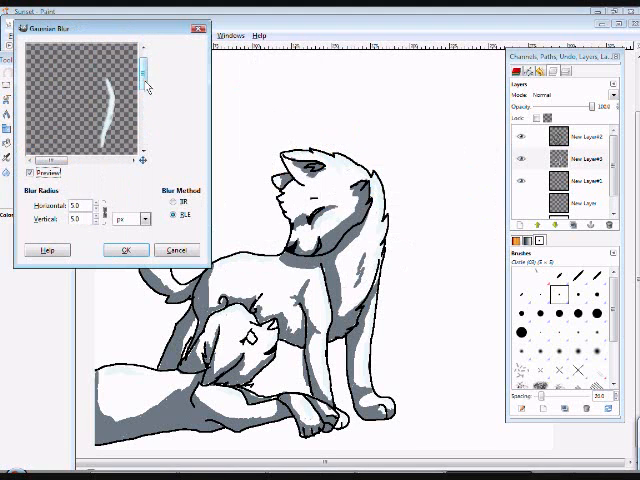
{"action": "left_click", "coordinate": [124, 250]}
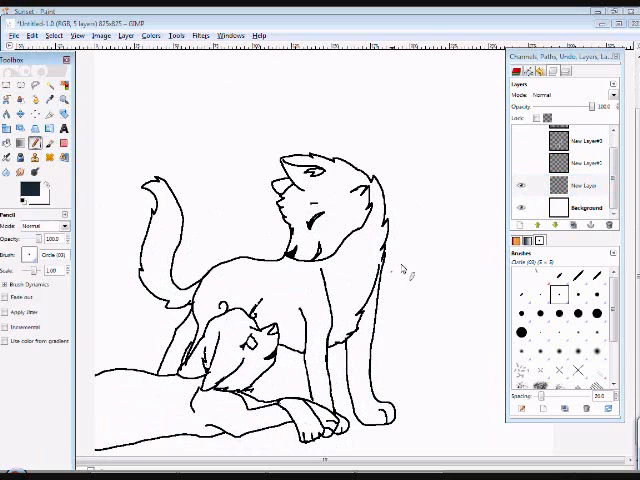
- Paint black stripes on the standing wolf, then fill body, tail and head orange leaving white markings
{"action": "left_click", "coordinate": [284, 200]}
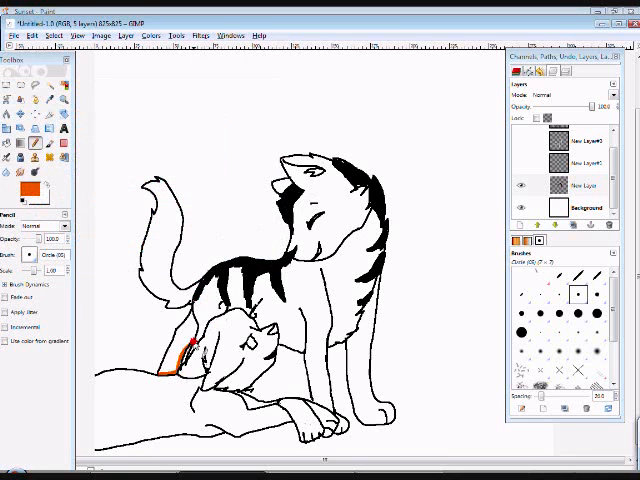
{"action": "left_click_drag", "start_coordinate": [180, 360], "coordinate": [320, 410]}
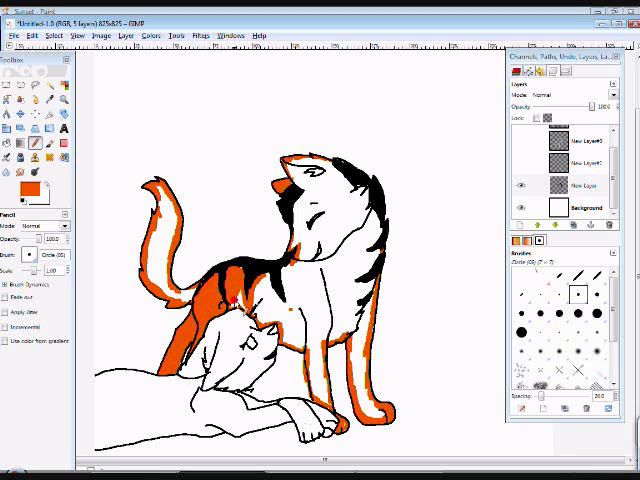
{"action": "left_click", "coordinate": [264, 304]}
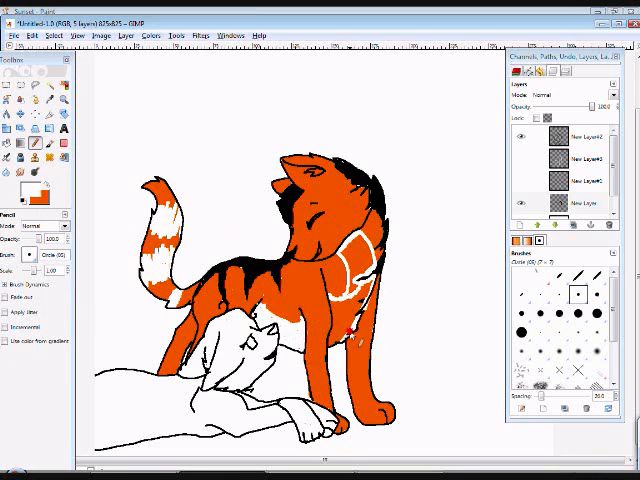
- Choose a light brown in the colour chooser and paint the lying wolf's base coat
{"action": "left_click", "coordinate": [10, 158]}
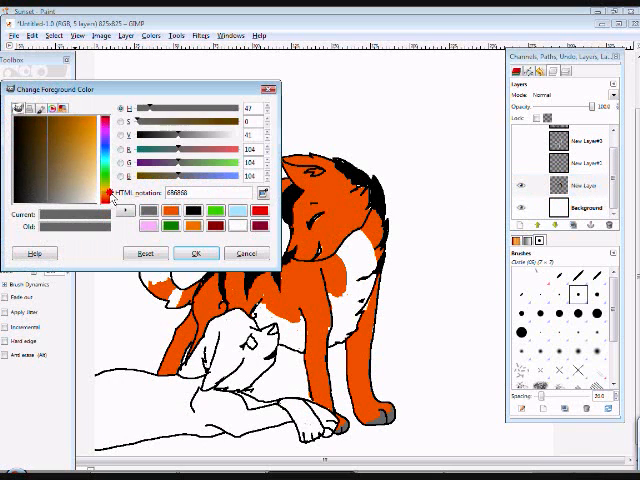
{"action": "left_click", "coordinate": [196, 252]}
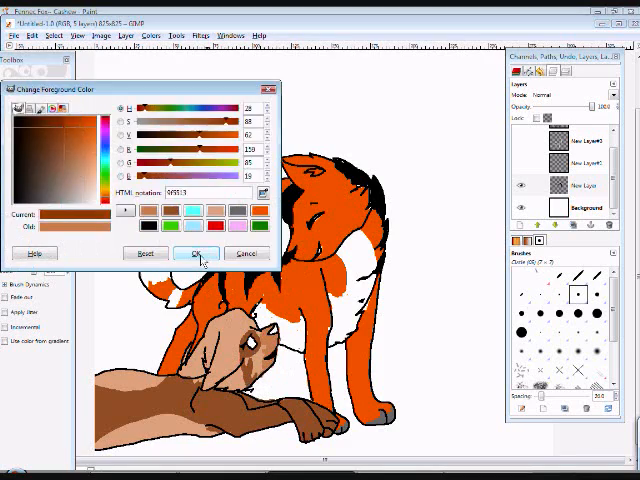
- Paint darker brown stripes on the lying wolf, then show the grey shadow layer alone
{"action": "left_click", "coordinate": [196, 252]}
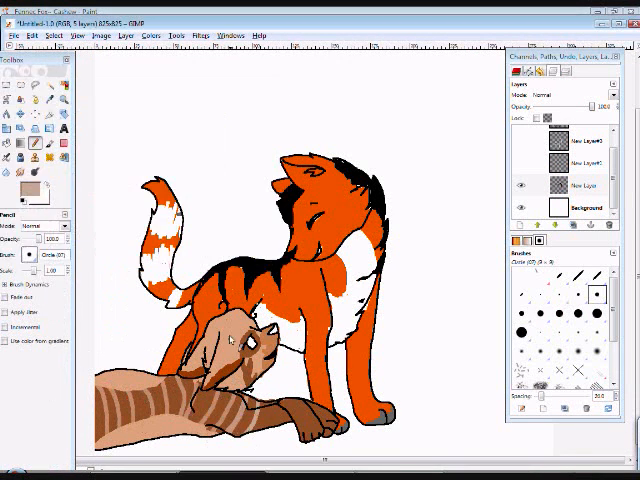
{"action": "left_click", "coordinate": [20, 190]}
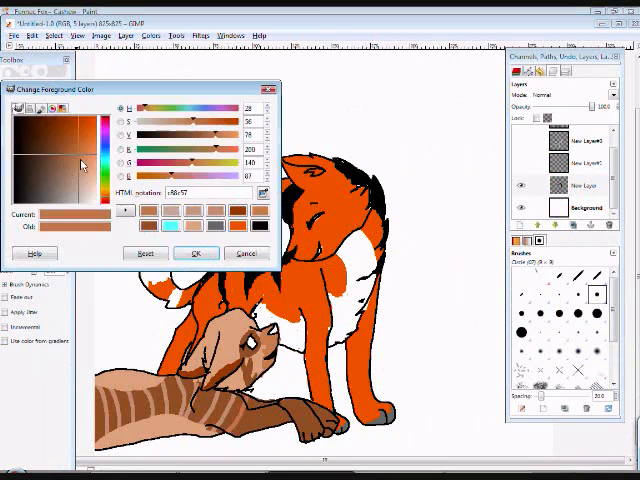
{"action": "left_click", "coordinate": [90, 164]}
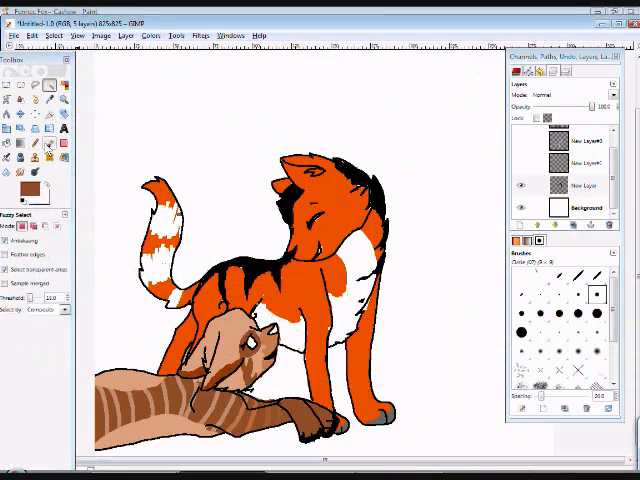
{"action": "left_click", "coordinate": [584, 184]}
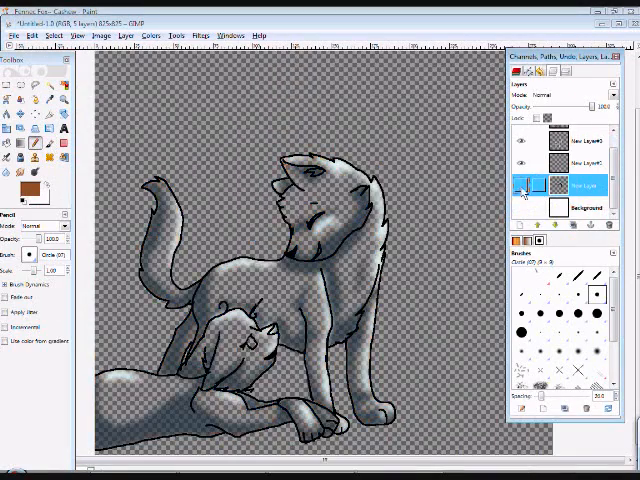